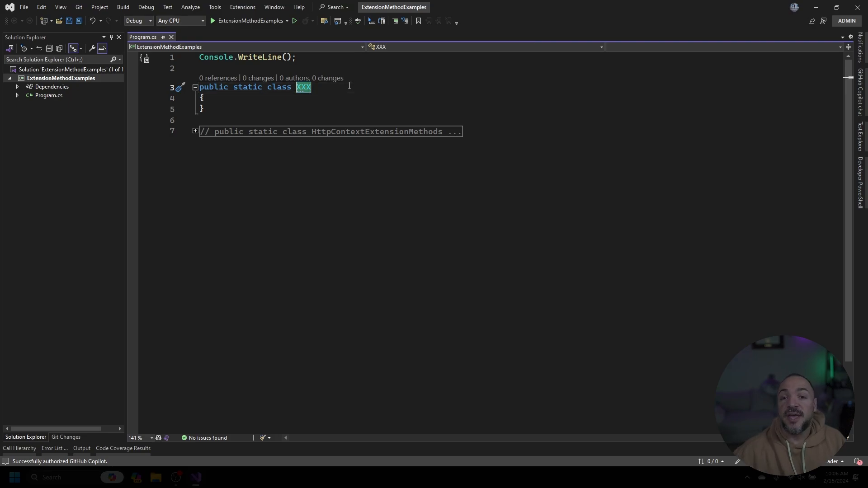
Name the static class StringExtensions and add a method returning new(reversed.ToArray()) from inputString.
{"action": "type", "text": "StringExtensions"}
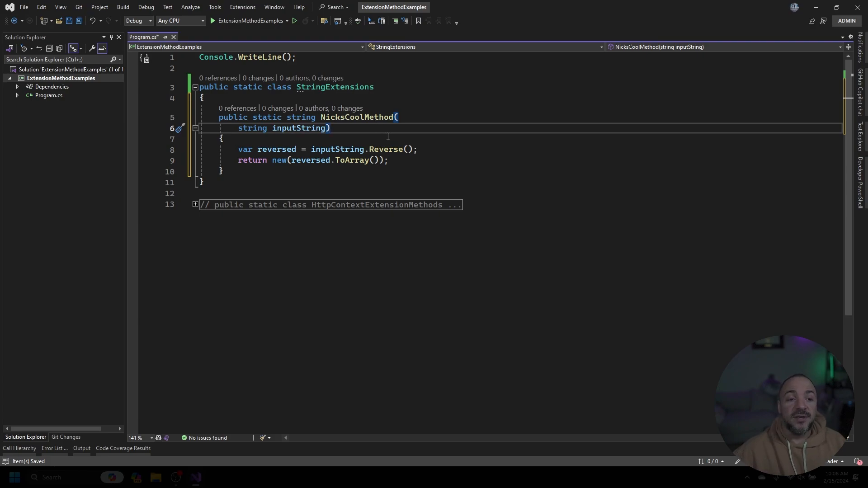
{"action": "double_click", "coordinate": [387, 149]}
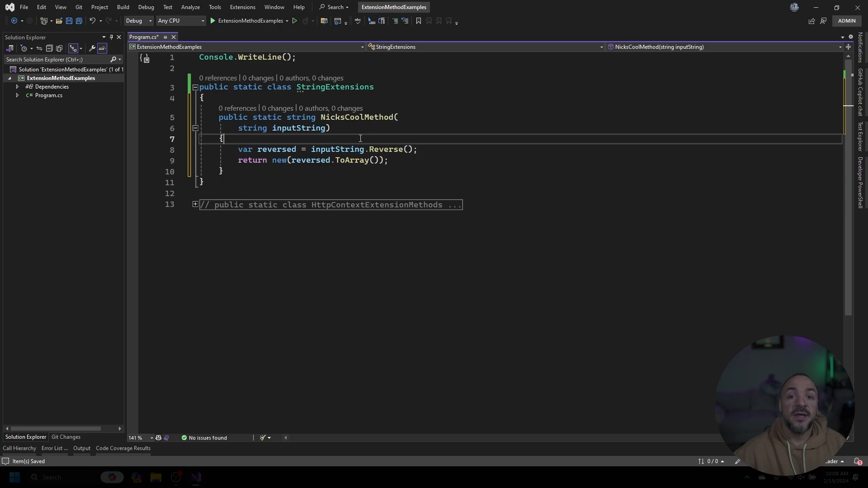
{"action": "mouse_move", "coordinate": [409, 151]}
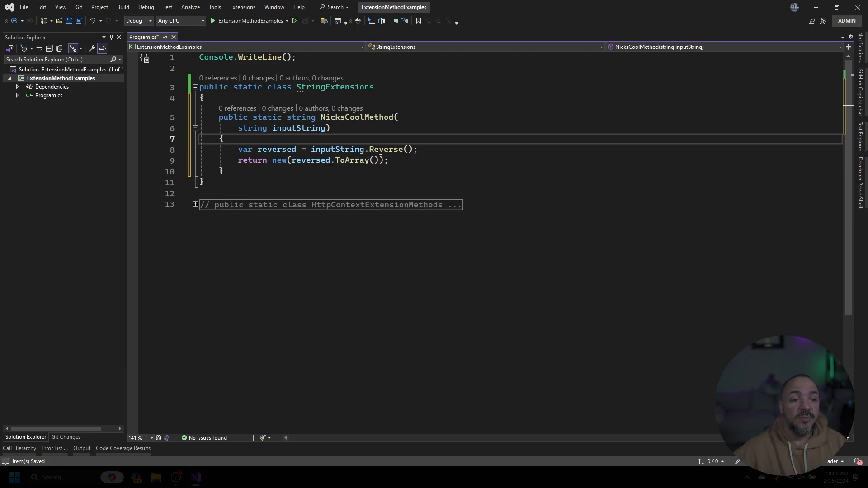
{"action": "left_click_drag", "start_coordinate": [269, 161], "coordinate": [376, 160]}
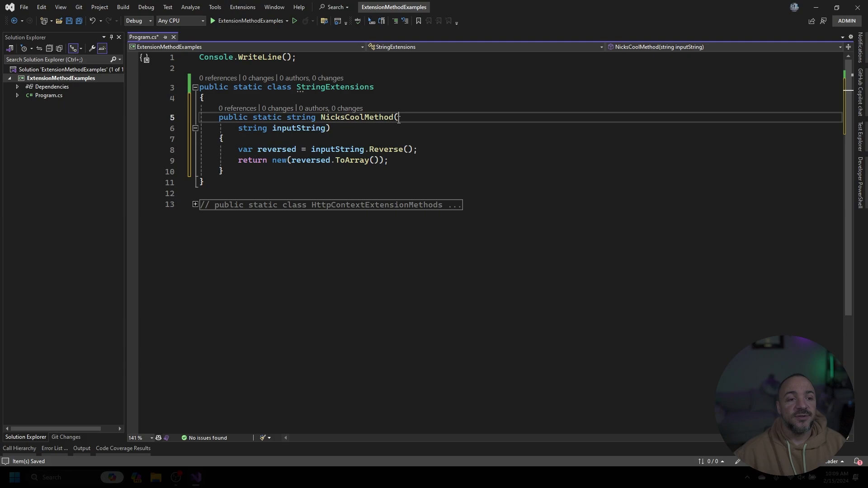
Rename NicksCoolMethod to ReverseString and call StringExtensions.ReverseString("Hello World") with Console.WriteLine and Console.ReadLine.
{"action": "double_click", "coordinate": [356, 117]}
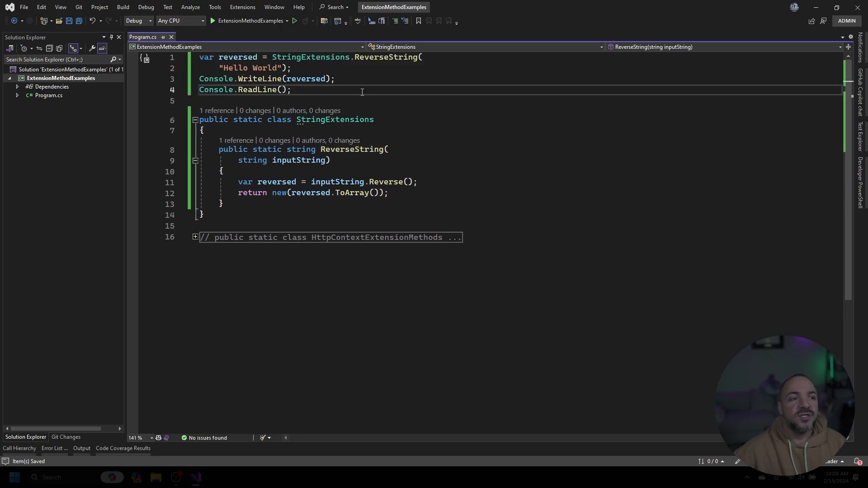
{"action": "left_click_drag", "start_coordinate": [200, 56], "coordinate": [293, 89]}
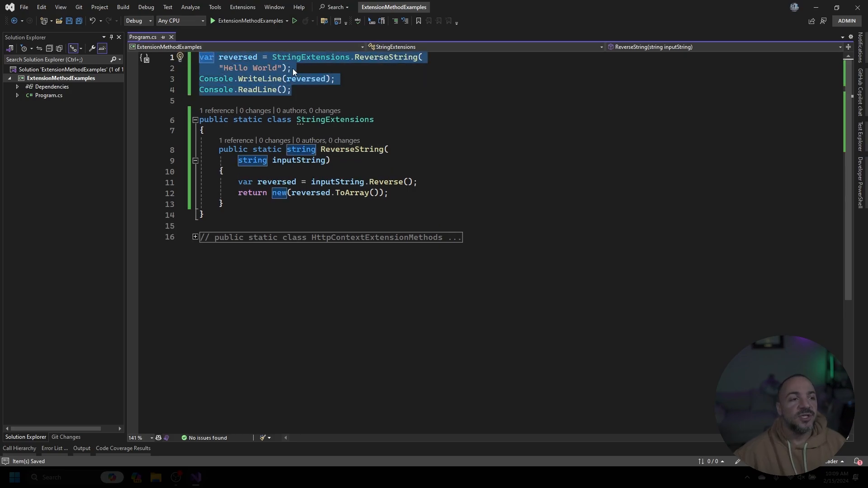
{"action": "left_click", "coordinate": [271, 57]}
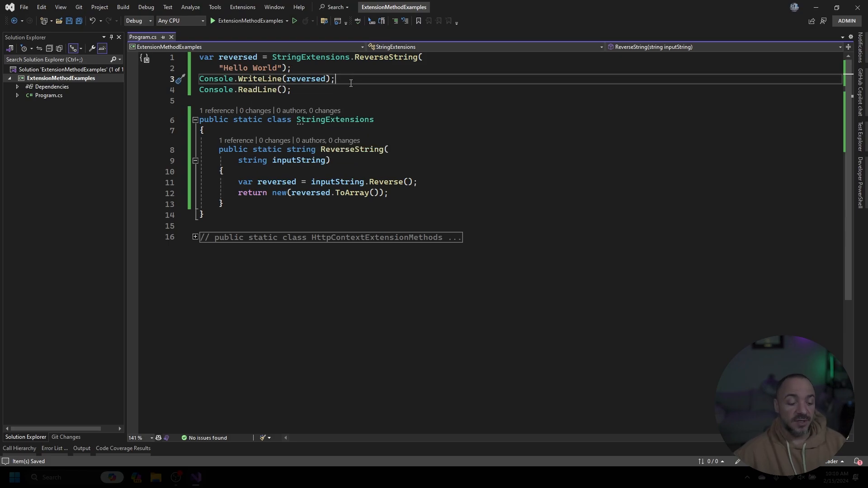
{"action": "left_click", "coordinate": [295, 21]}
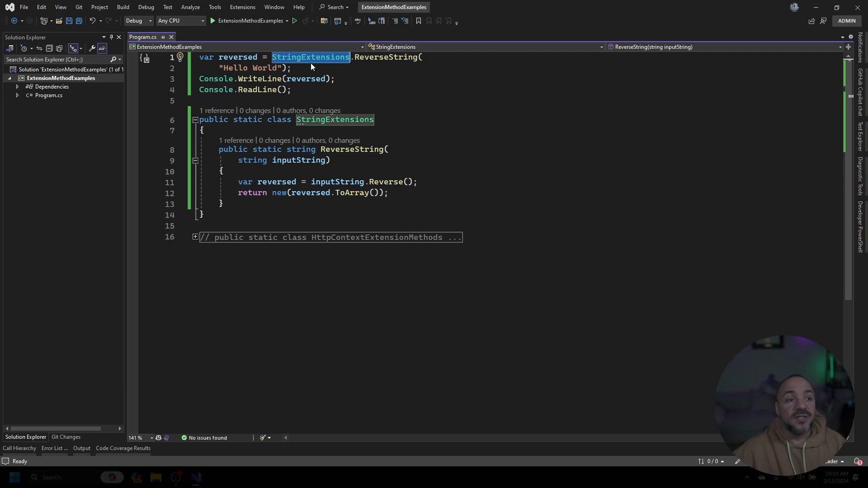
{"action": "mouse_move", "coordinate": [307, 63]}
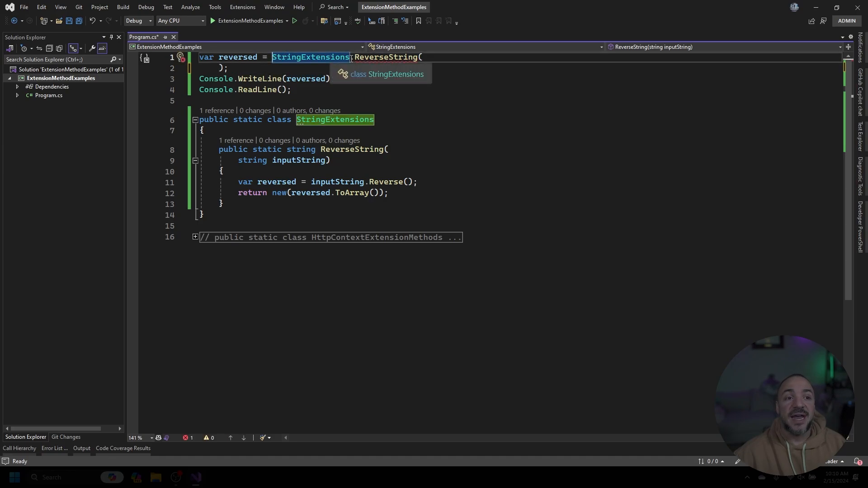
Rewrite line 1 as "Hello World".ReverseString() instead of the static StringExtensions call.
{"action": "type", "text": "\"Hello World\""}
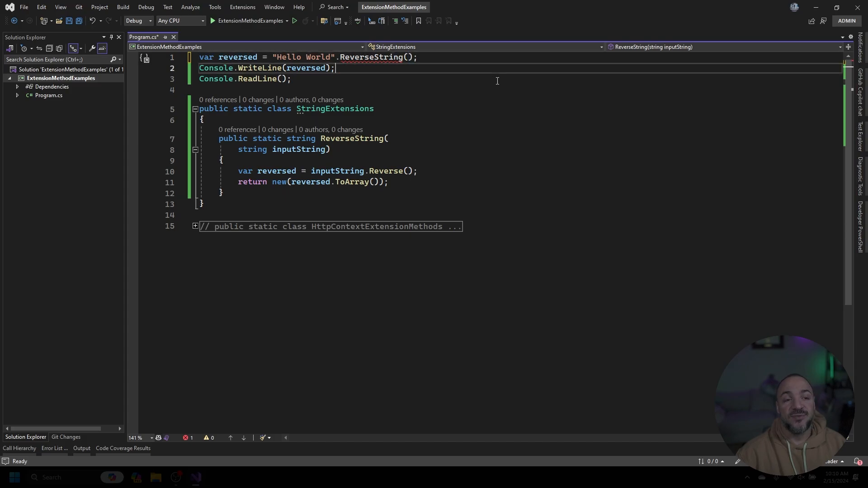
{"action": "left_click_drag", "start_coordinate": [299, 57], "coordinate": [418, 57]}
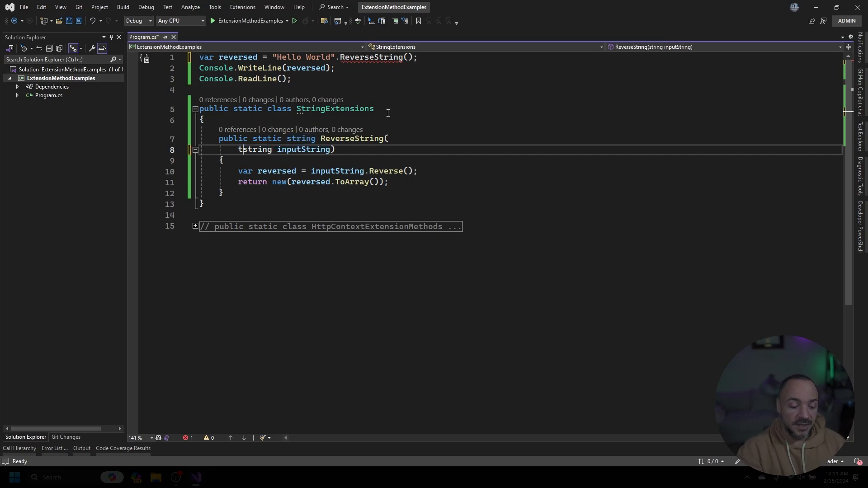
Add the this keyword so the parameter reads this string inputString.
{"action": "type", "text": "this"}
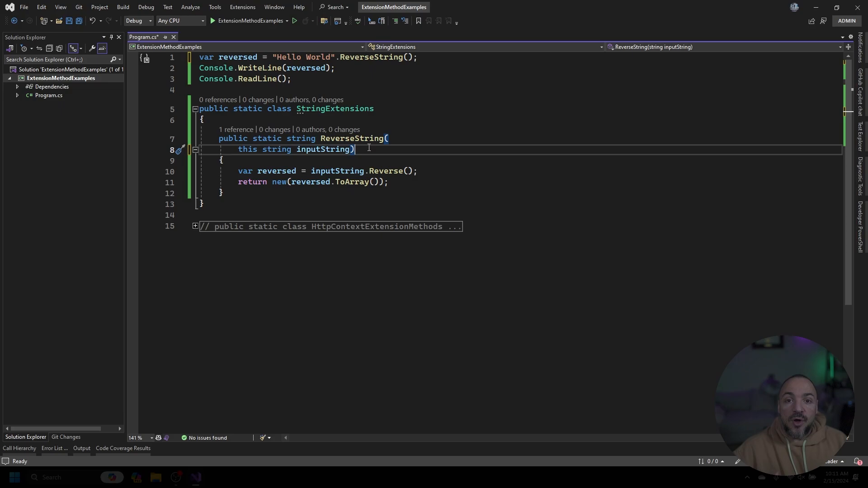
{"action": "mouse_move", "coordinate": [334, 108]}
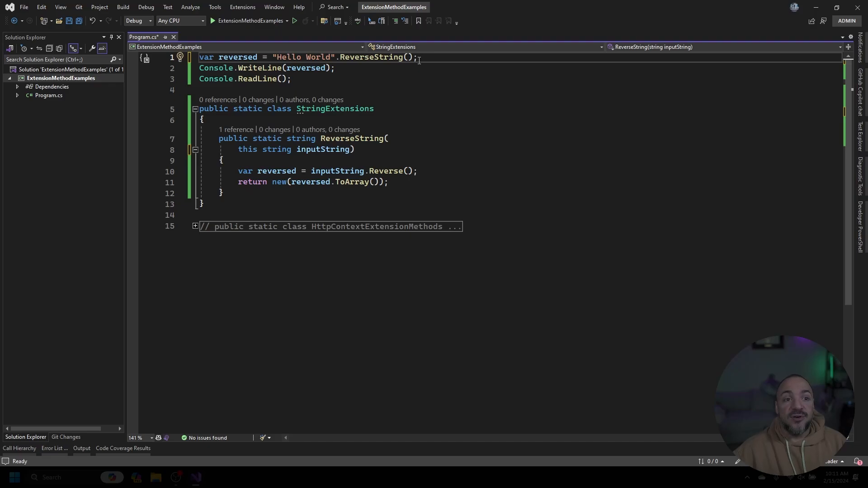
{"action": "mouse_move", "coordinate": [362, 84]}
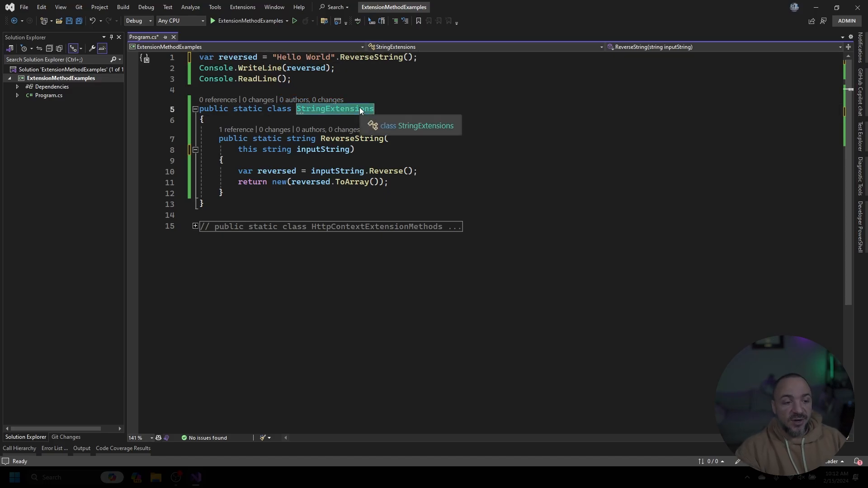
Rename the class to jhdkjfhgkjhdfgkjhdfg and highlight the static keywords on the class and ReverseString.
{"action": "type", "text": "jhdkjfhgkjhdfgkjhdfg"}
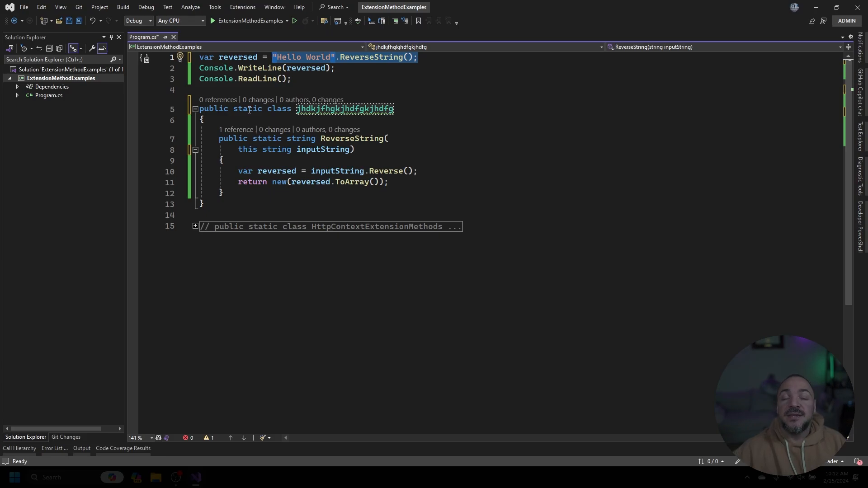
{"action": "double_click", "coordinate": [248, 108]}
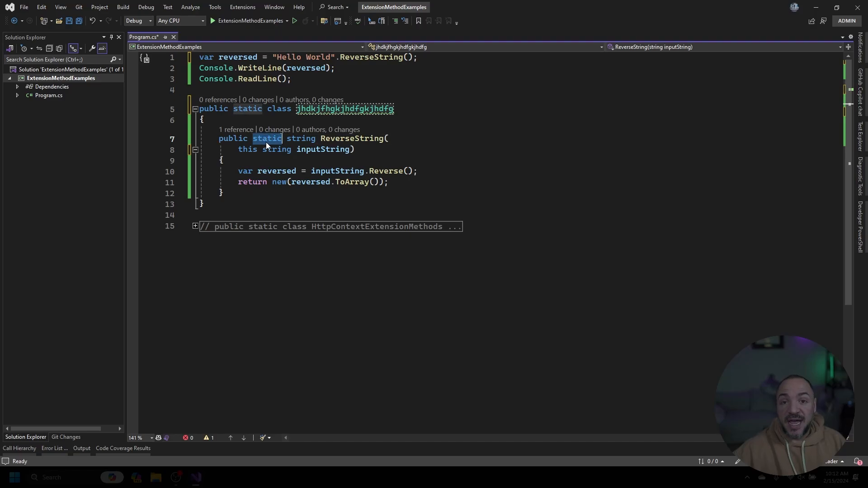
{"action": "double_click", "coordinate": [247, 150]}
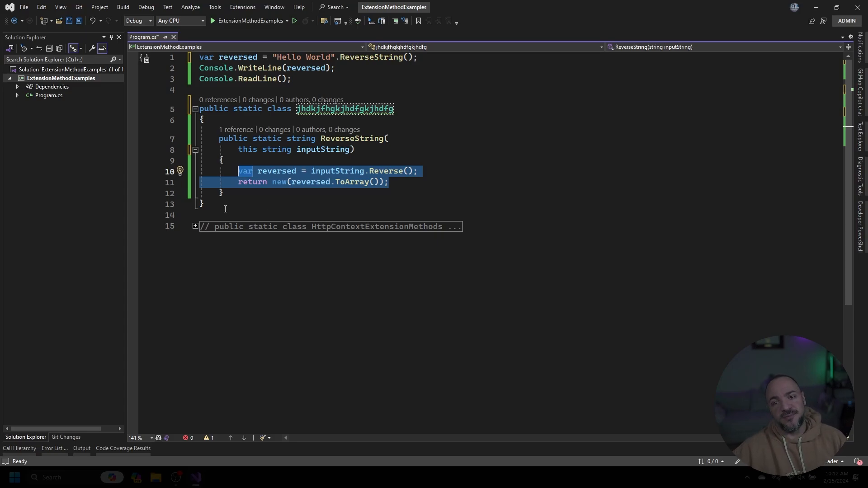
{"action": "left_click", "coordinate": [196, 226]}
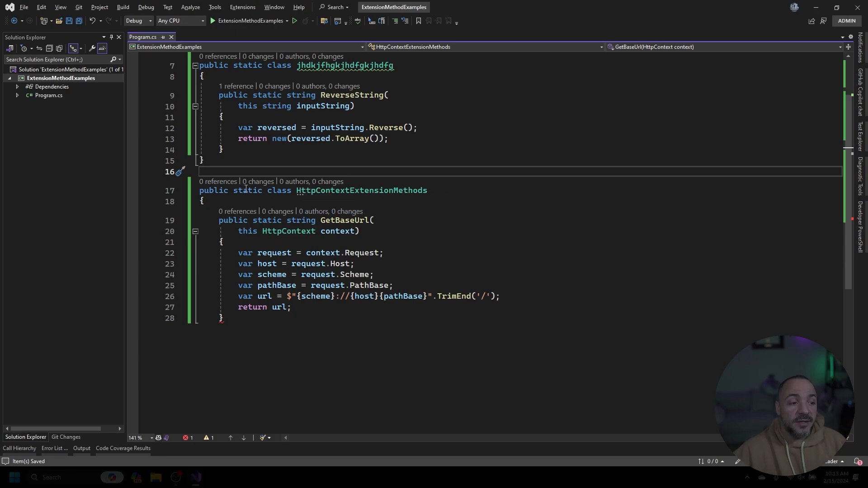
Highlight GetBaseUrl's this HttpContext parameter and its request, host, scheme and pathBase lines.
{"action": "double_click", "coordinate": [267, 220]}
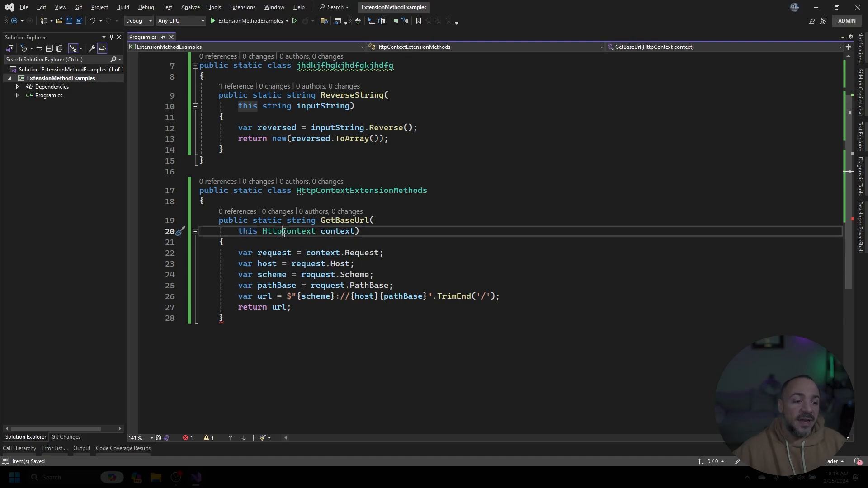
{"action": "mouse_move", "coordinate": [289, 231]}
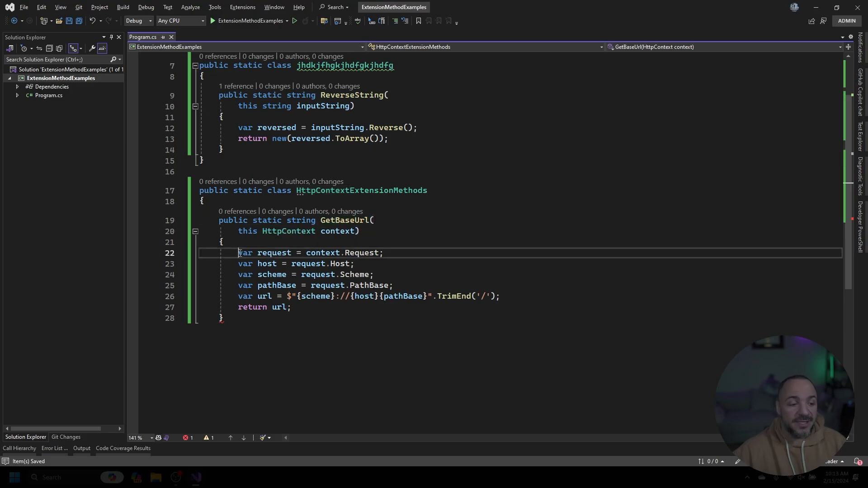
{"action": "left_click_drag", "start_coordinate": [238, 254], "coordinate": [392, 285]}
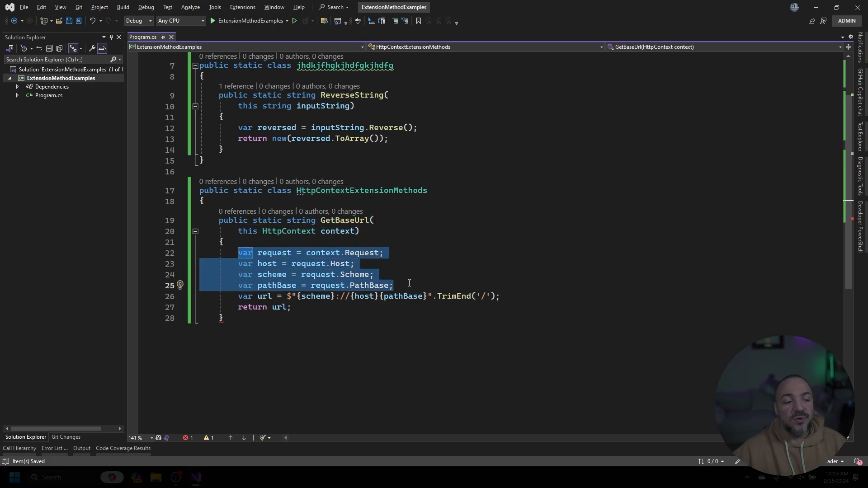
{"action": "mouse_move", "coordinate": [263, 307]}
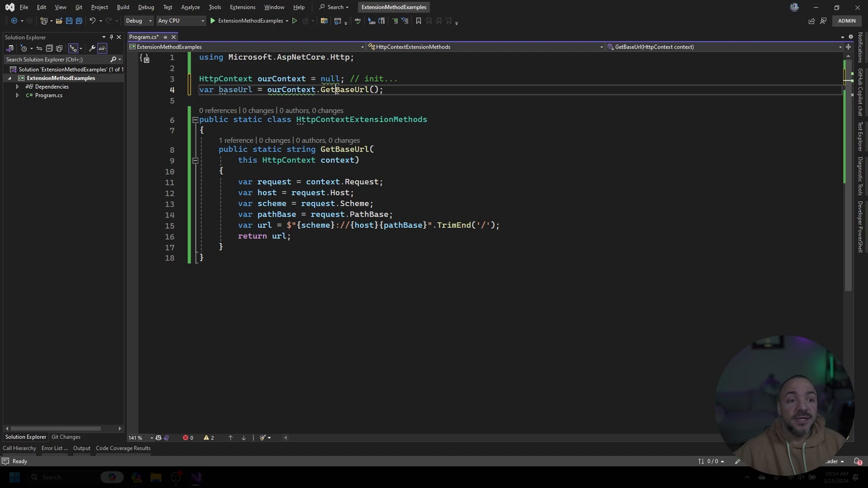
Keep ourContext.GetBaseUrl() and add HttpContextExtensionMethods.GetBaseUrl(ourContext); as a static call.
{"action": "double_click", "coordinate": [347, 90]}
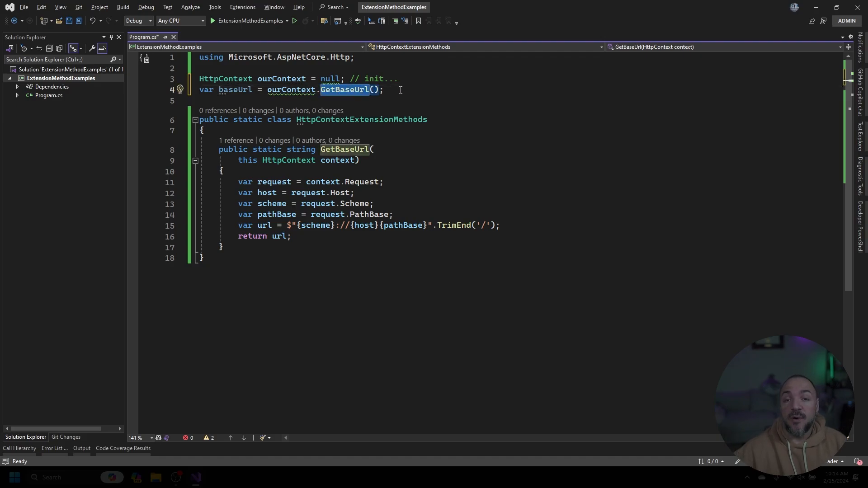
{"action": "left_click", "coordinate": [388, 90]}
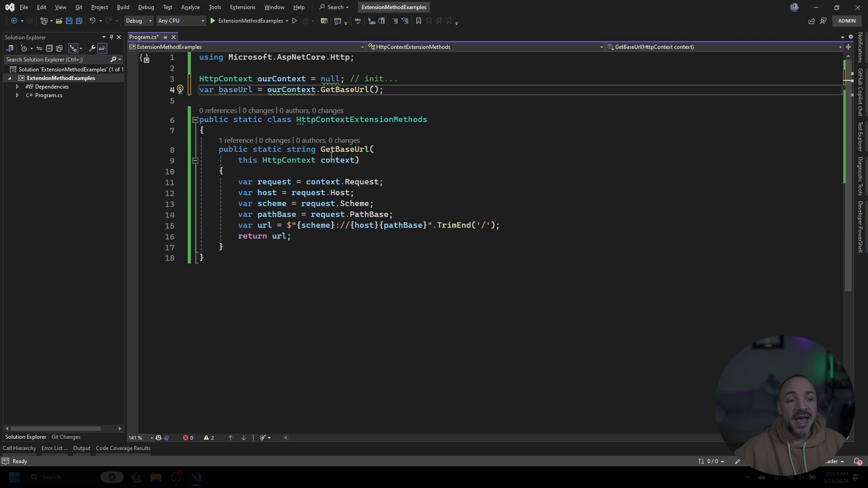
{"action": "left_click", "coordinate": [331, 149]}
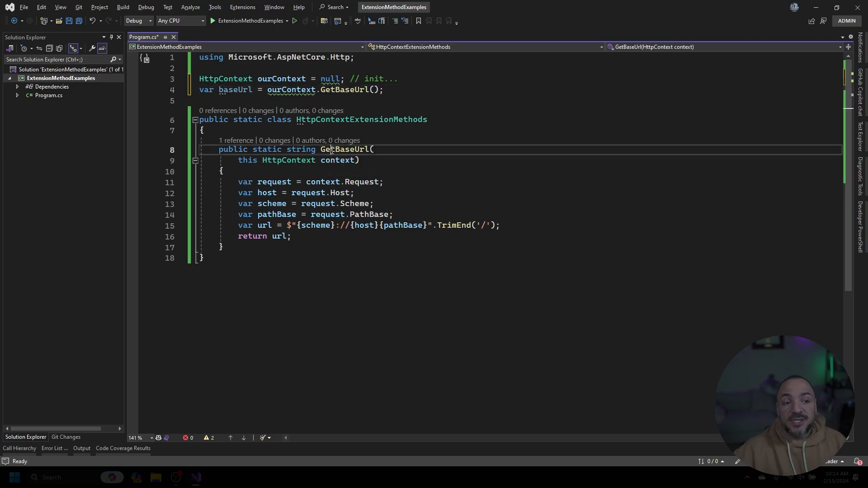
{"action": "double_click", "coordinate": [362, 119]}
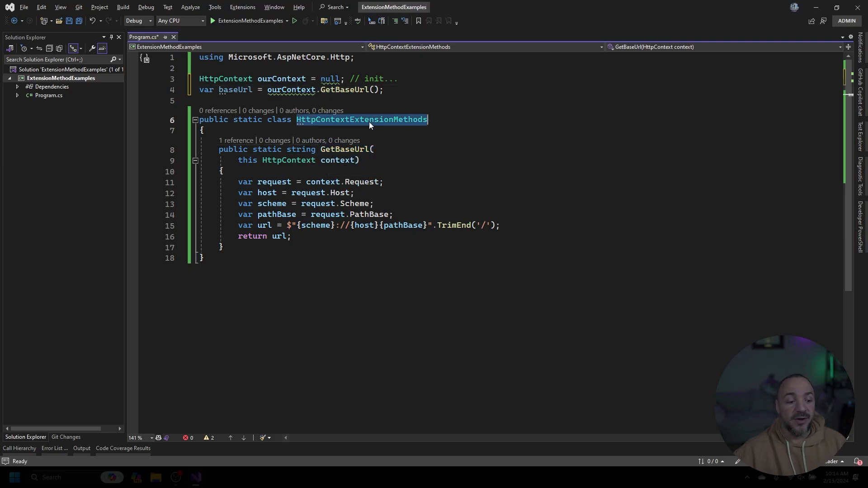
{"action": "type", "text": "HttpContextExtensionMethods.GetBaseUrl(ourContext);"}
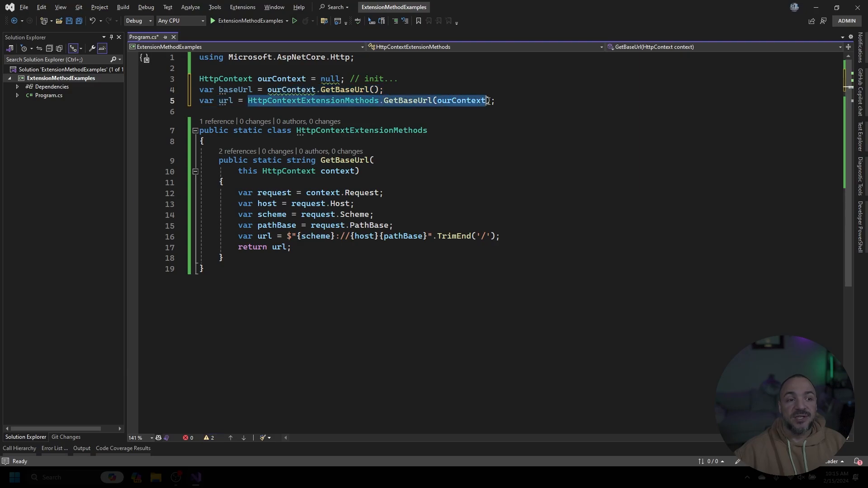
{"action": "mouse_move", "coordinate": [486, 105]}
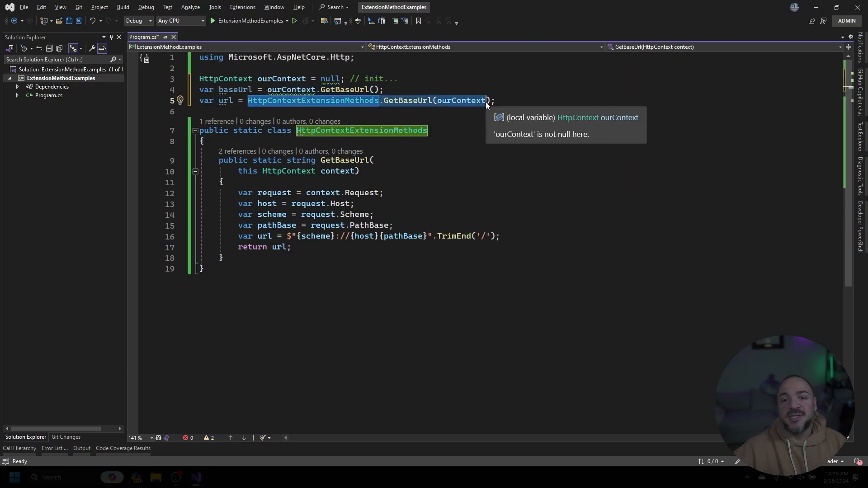